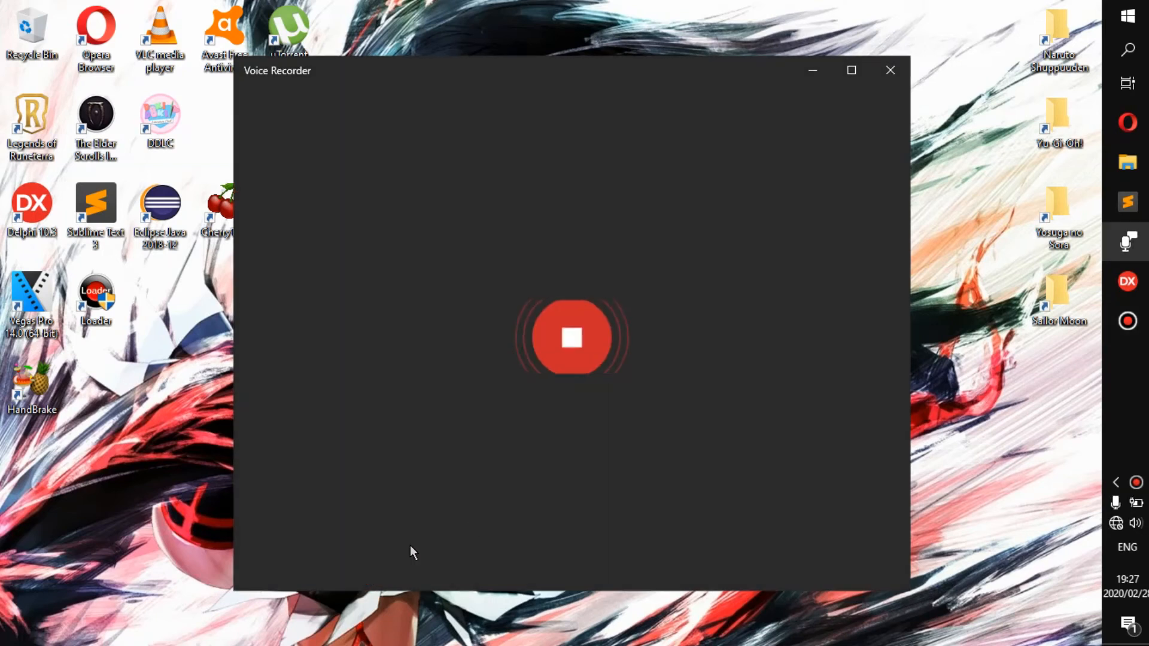
Stop the Voice Recorder recording so its window closes over the form designer
click(572, 337)
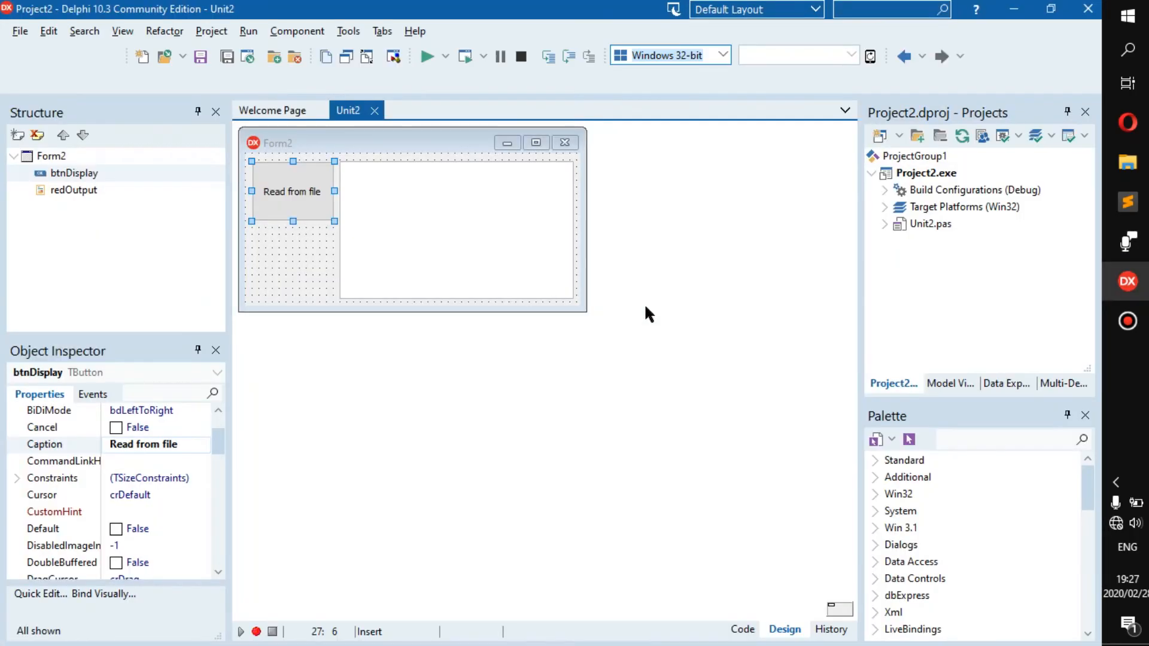
mouse_move(289, 250)
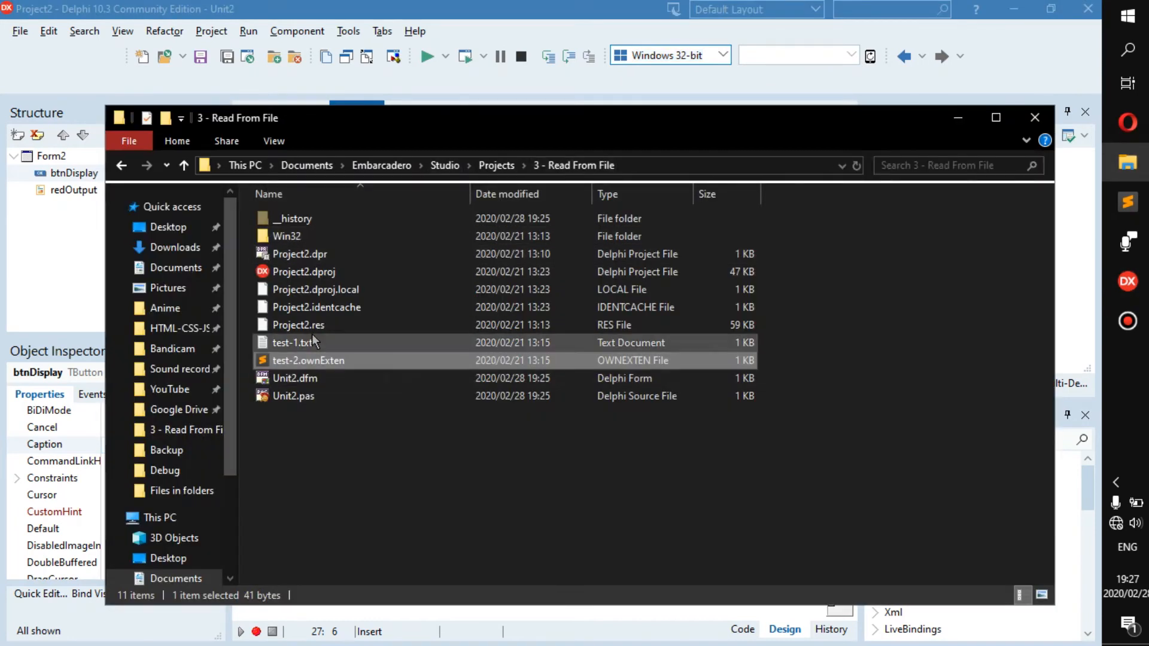
mouse_move(317, 349)
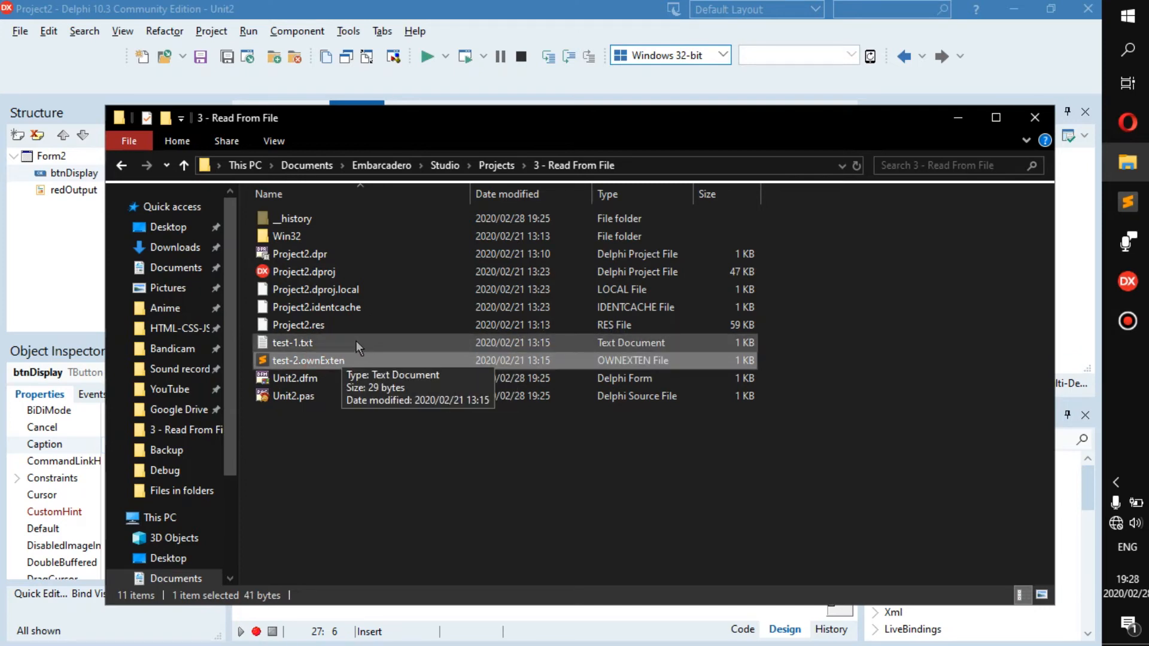
mouse_move(335, 369)
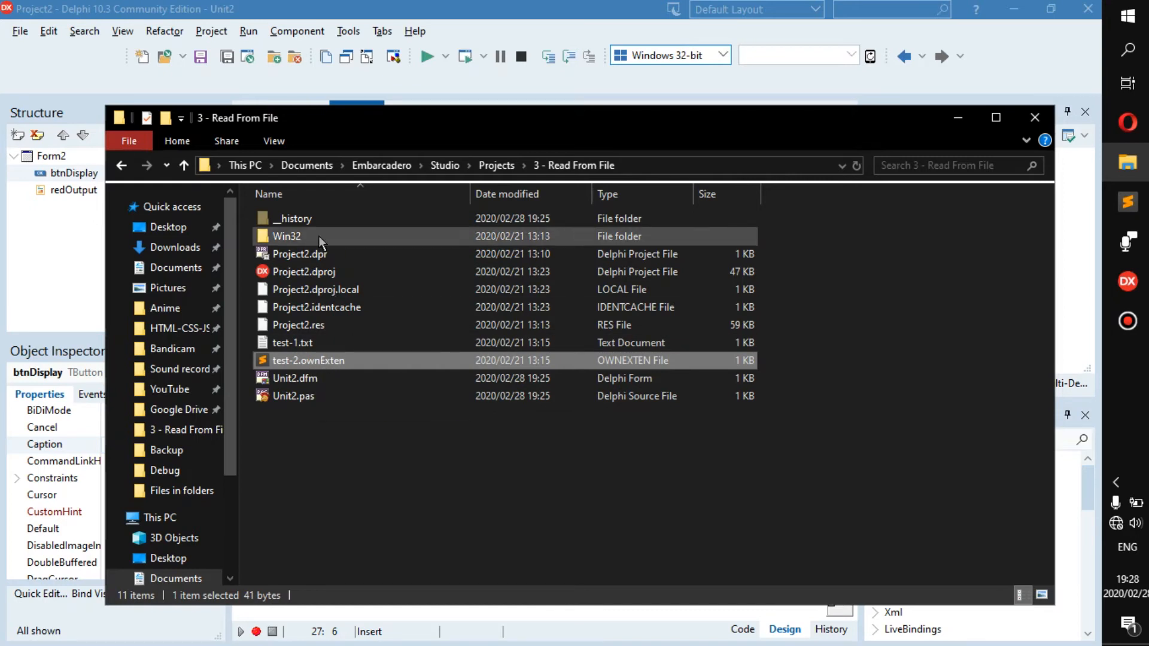
mouse_move(776, 316)
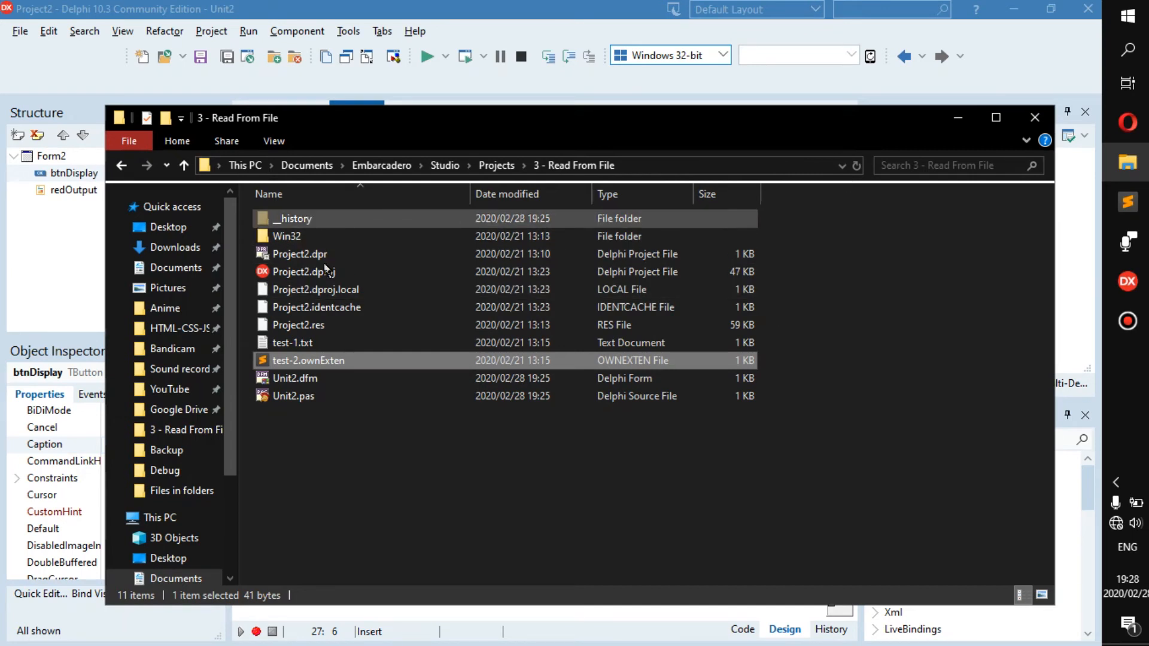
Browse into Win32\Debug and locate test-1.txt among the build output files
click(292, 342)
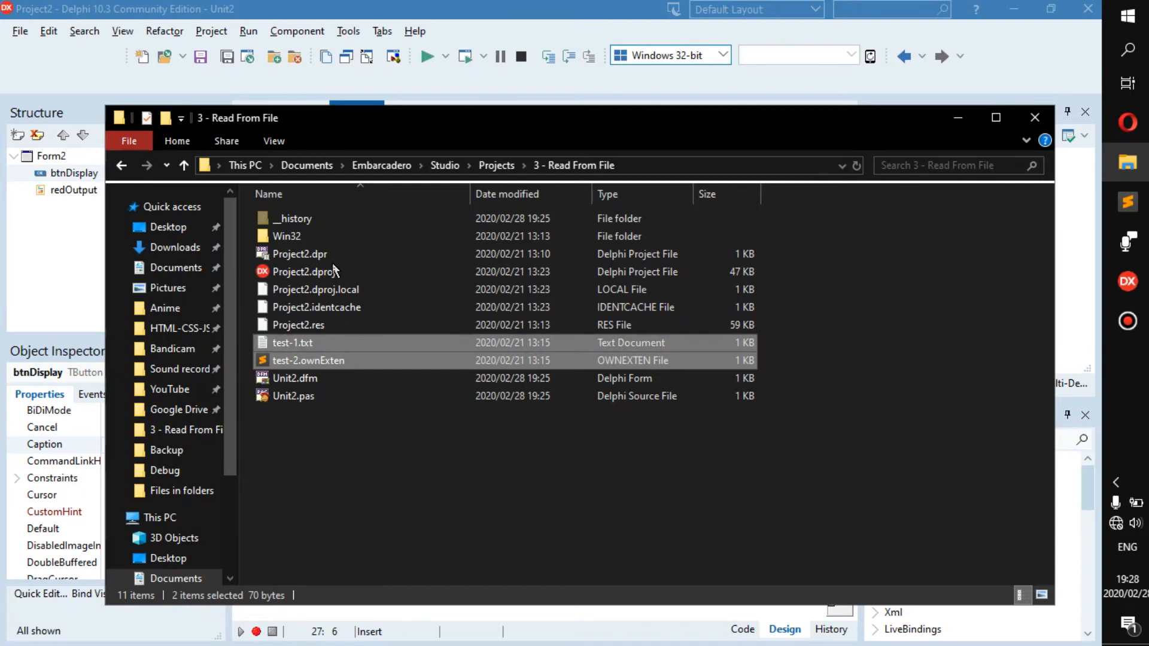
double_click(287, 236)
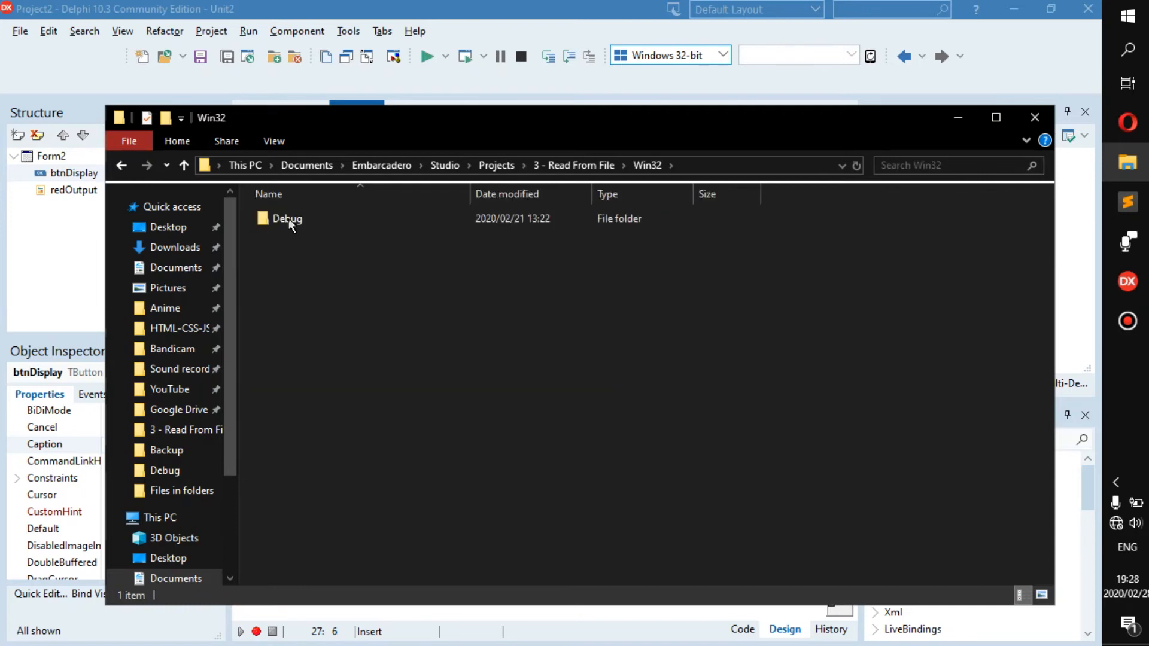
double_click(287, 218)
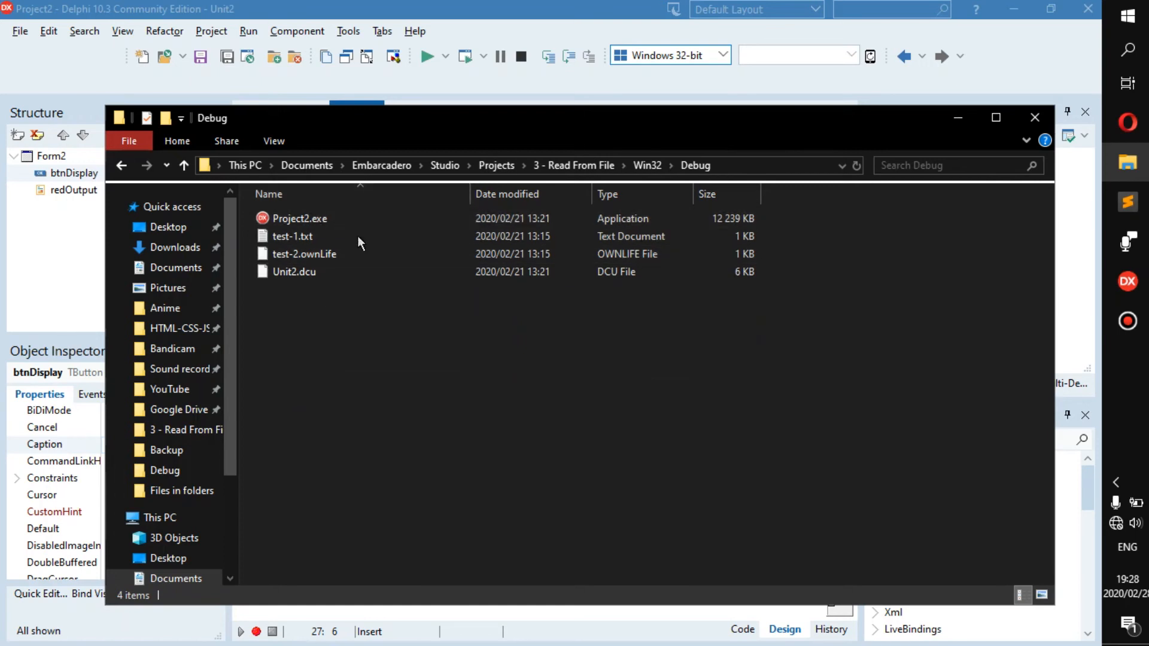
click(292, 236)
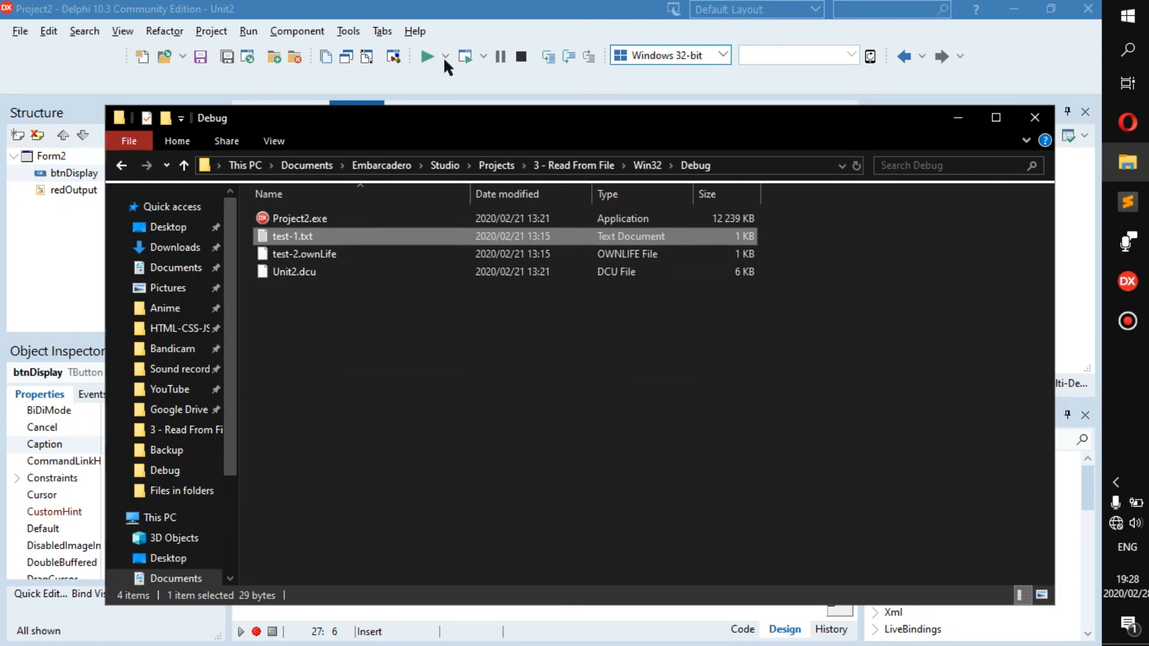
mouse_move(541, 151)
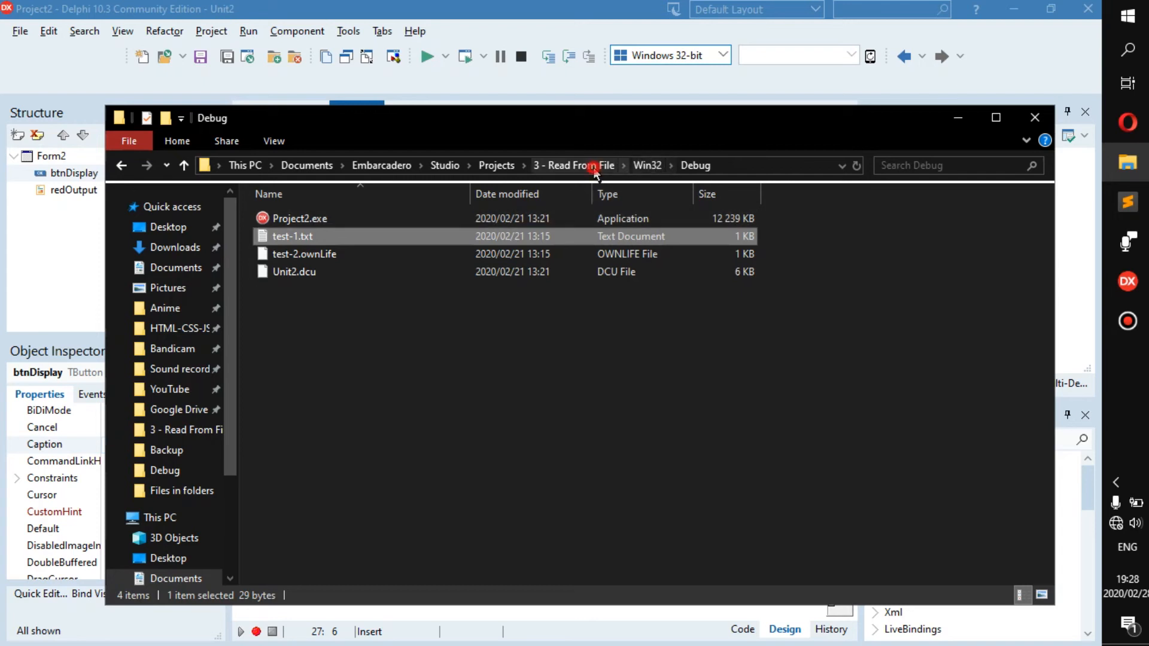
Return to the '3 - Read From File' folder and check test-2.ownExten before closing Explorer
click(590, 165)
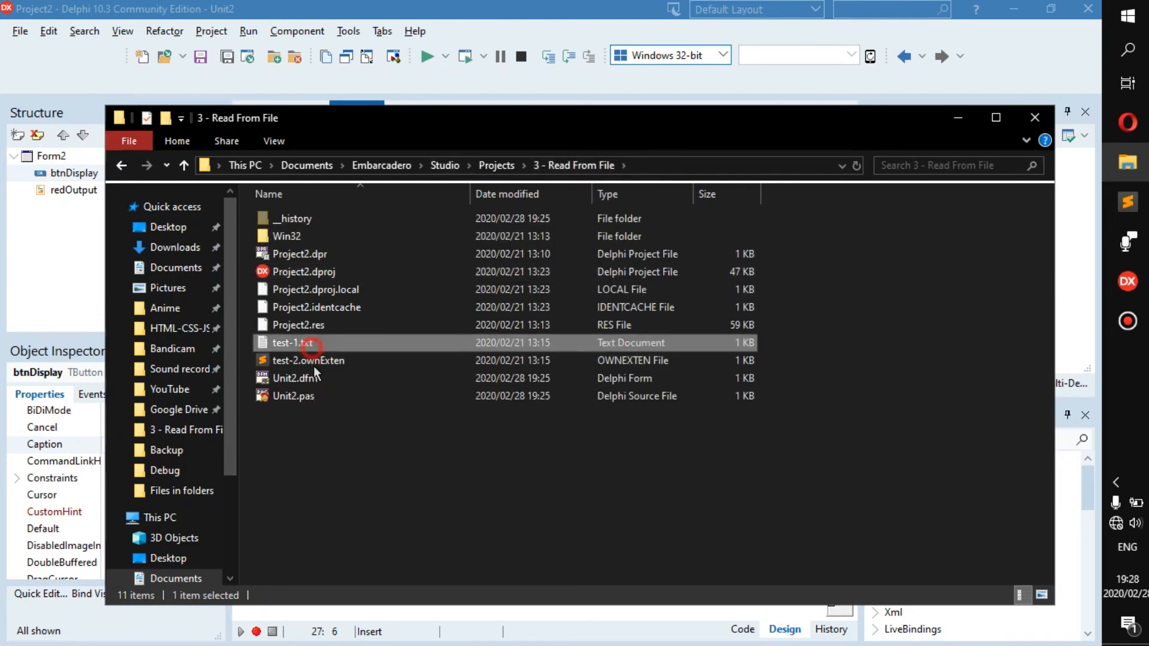
click(308, 360)
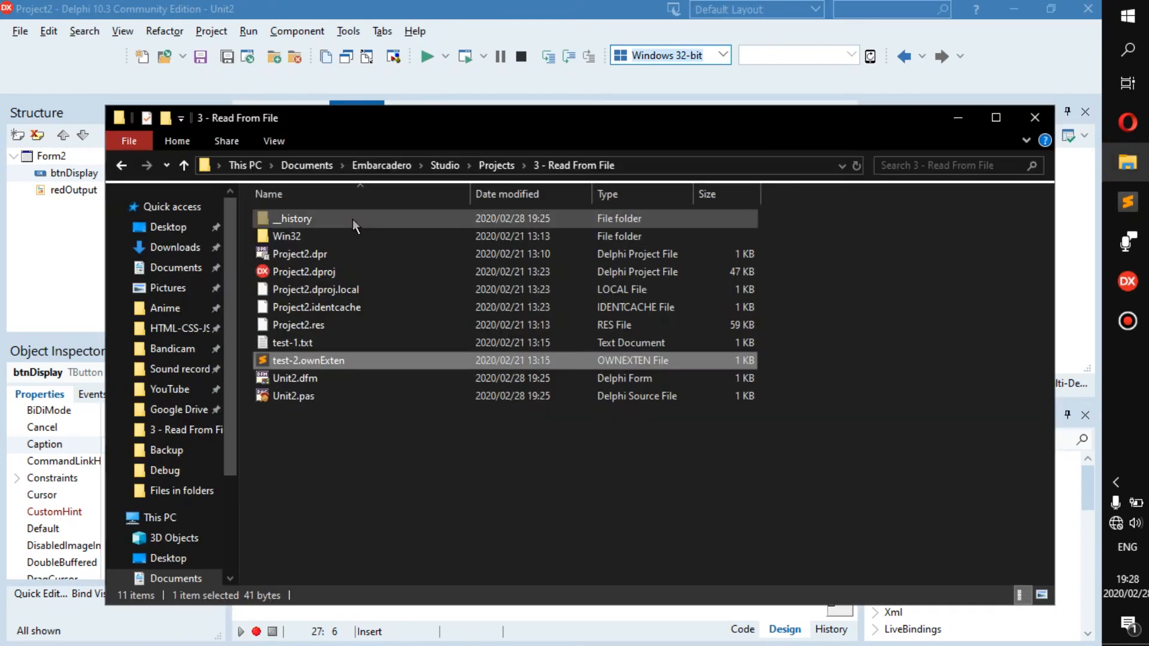
double_click(286, 236)
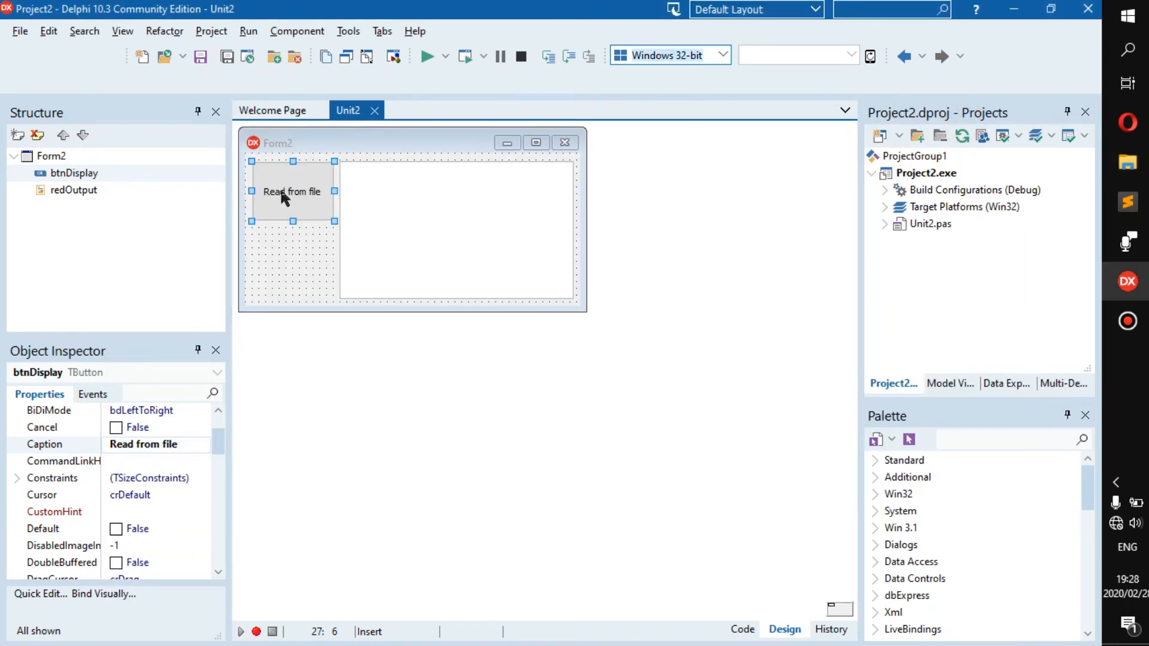
mouse_move(283, 197)
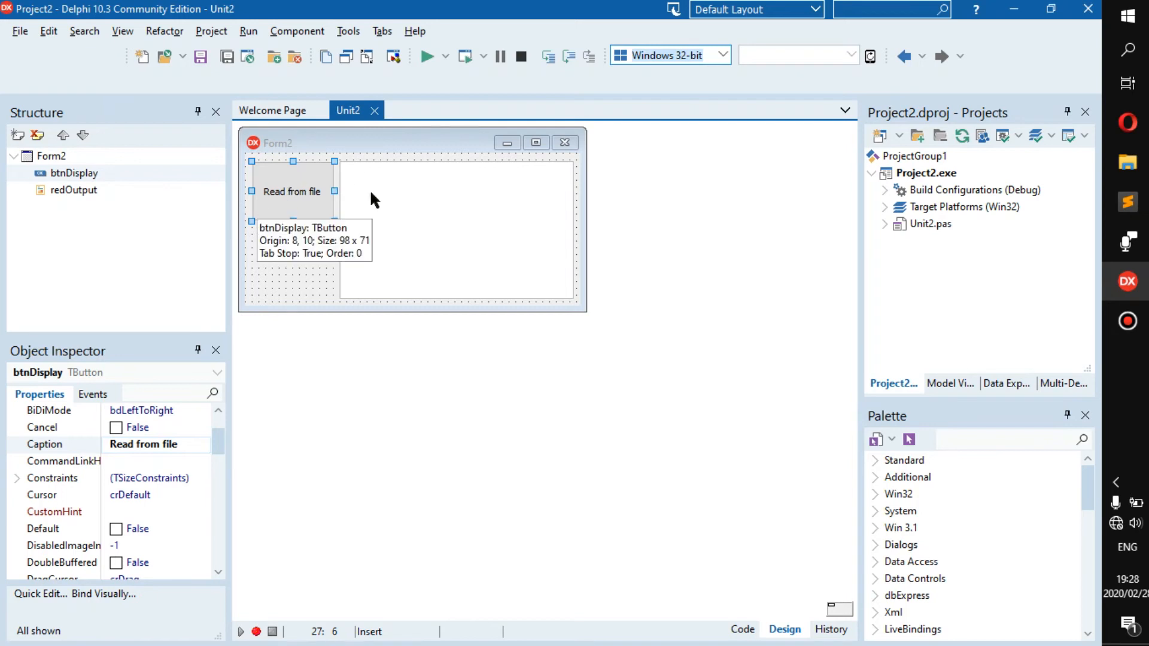
Generate the empty btnDisplayClick handler for the Read from file button, then return to the designer
click(457, 220)
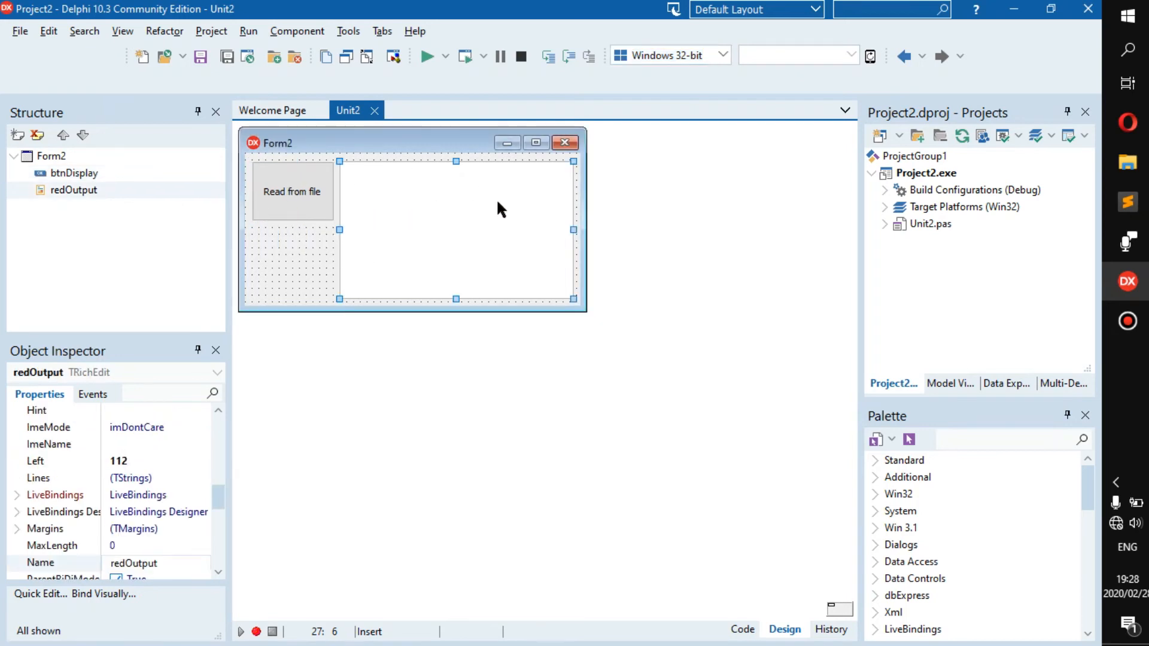
mouse_move(449, 231)
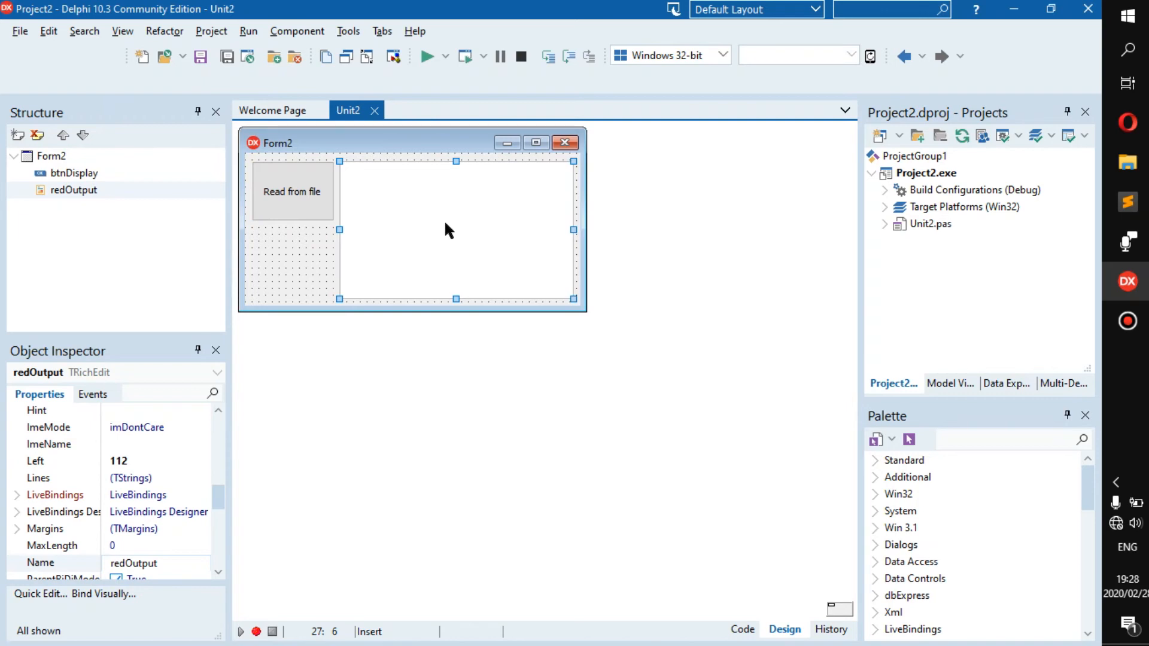
click(294, 179)
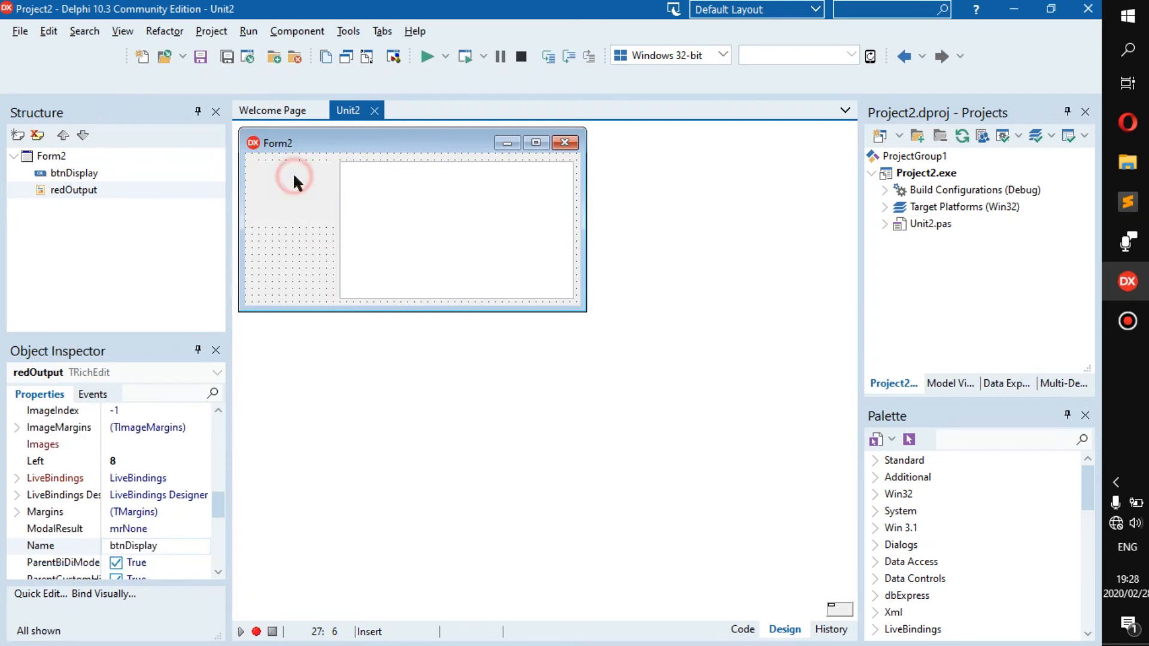
double_click(294, 180)
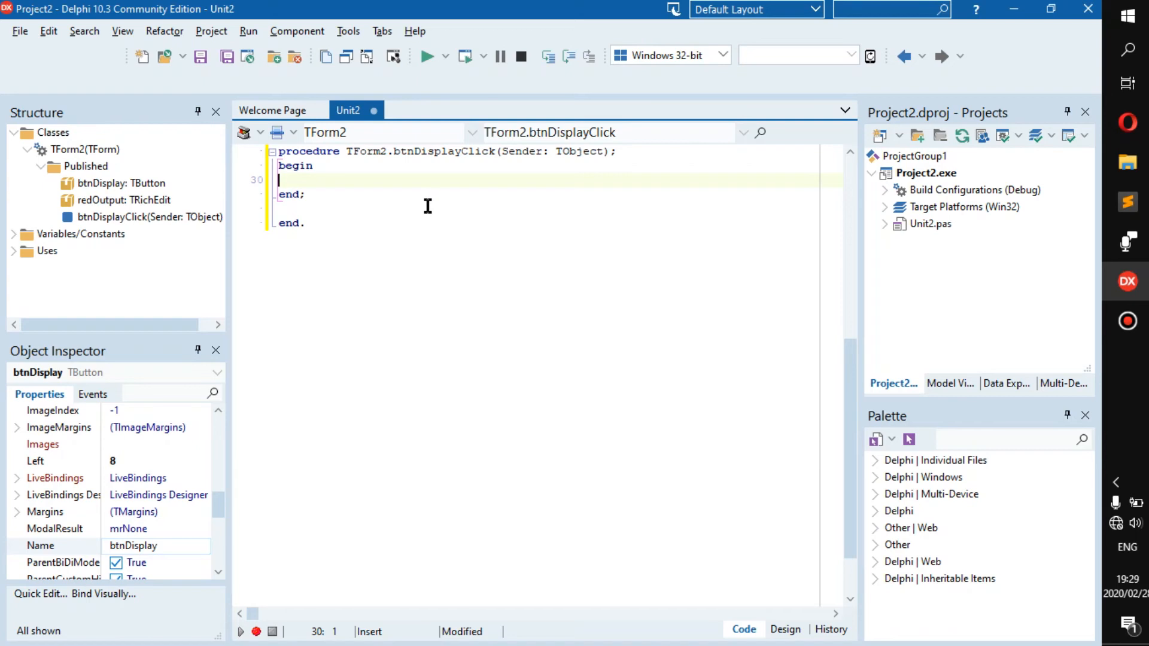
mouse_move(428, 213)
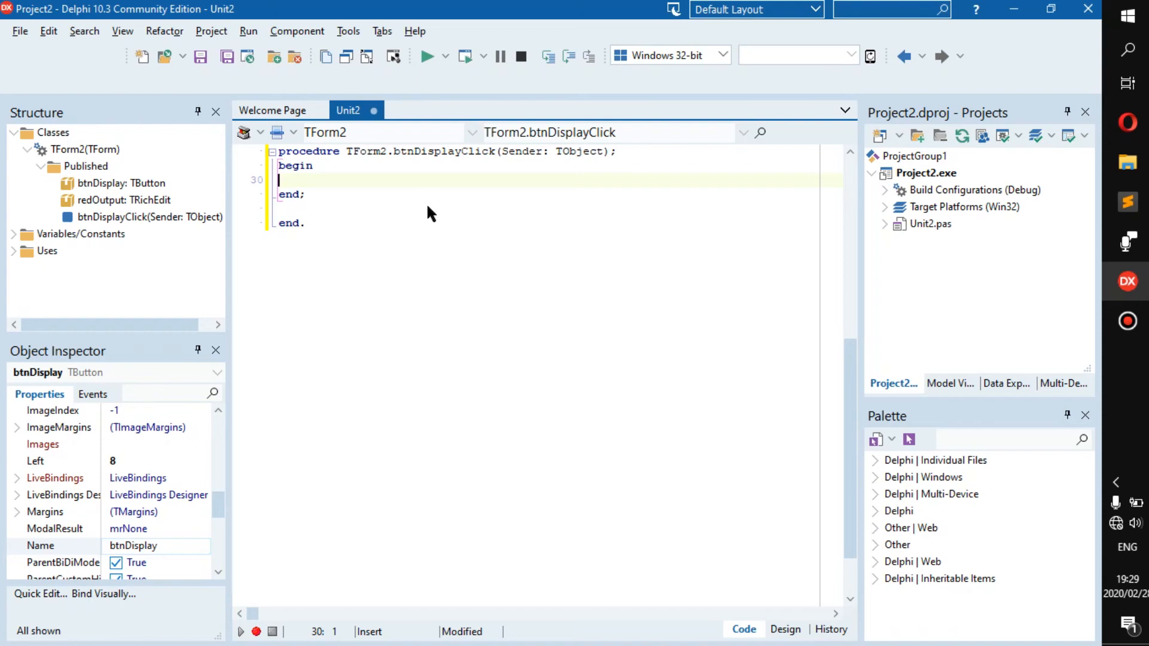
click(784, 629)
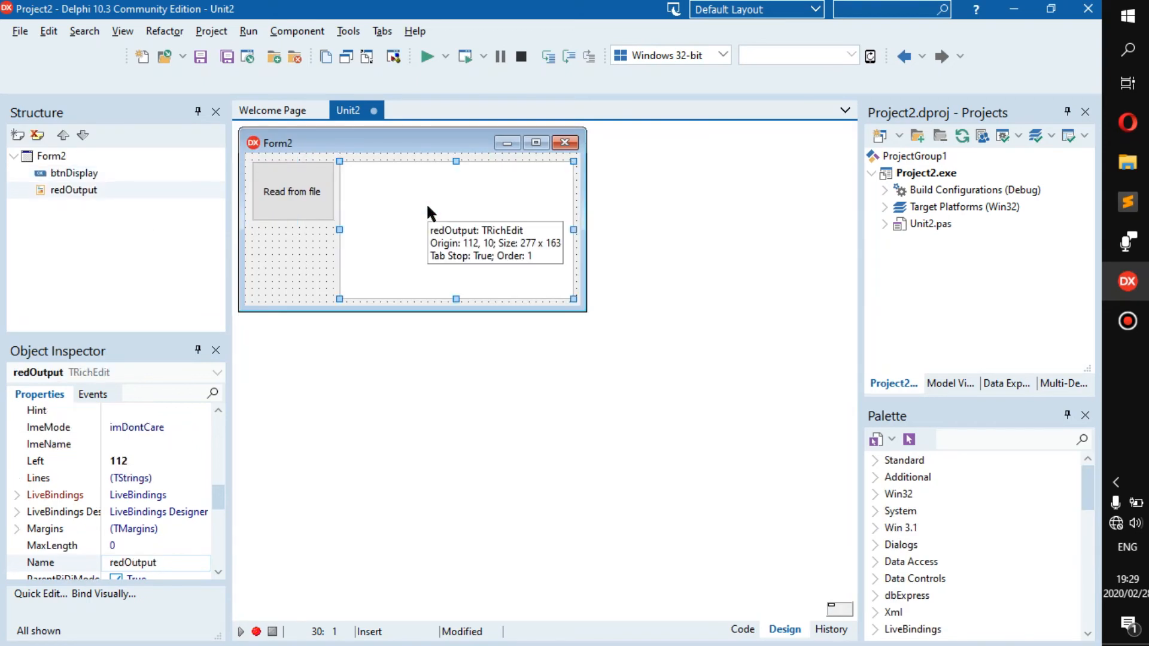
mouse_move(210, 284)
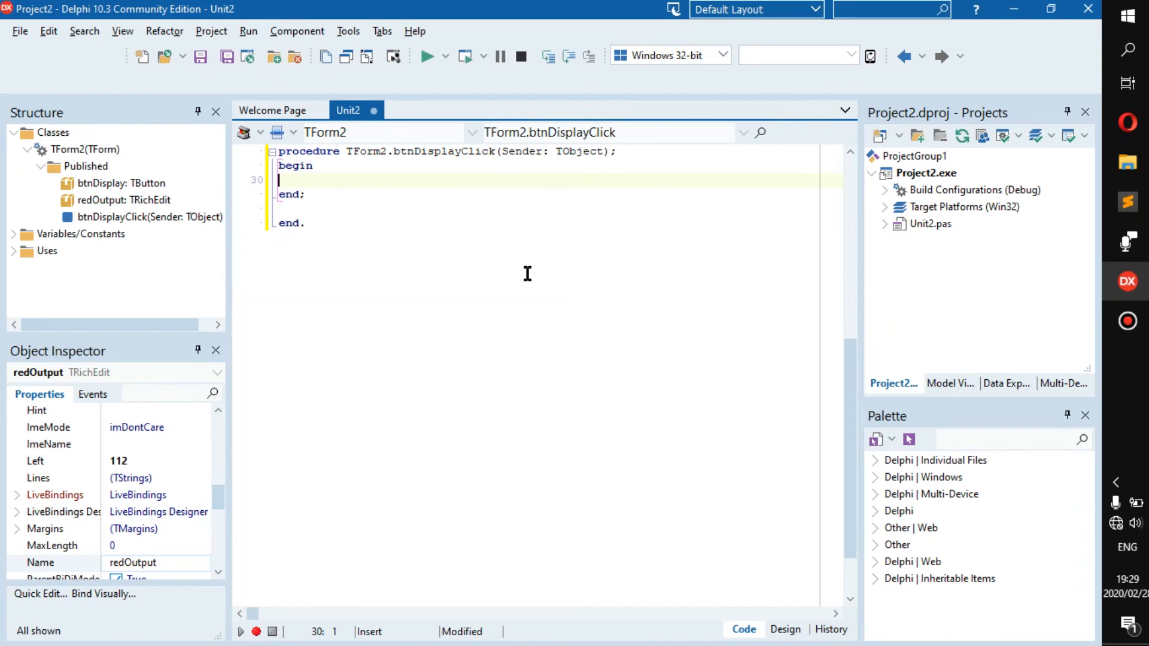
Write redOutput.Lines.Clear; as the handler's first statement
text(redOutput.)
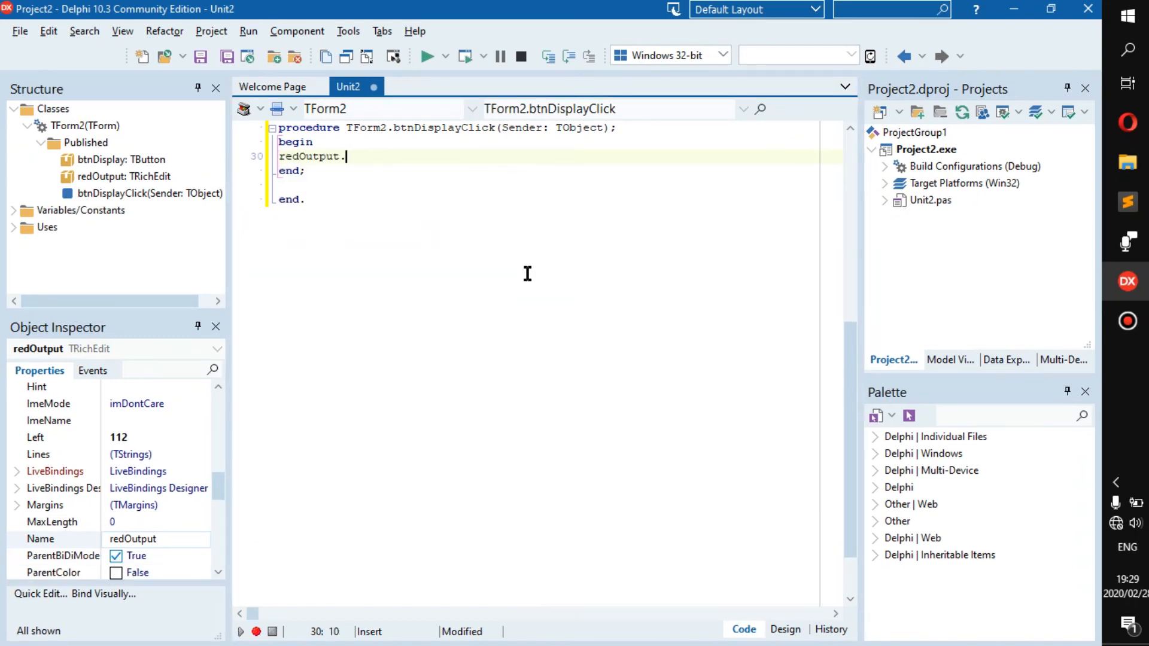
text(Lines.Clear)
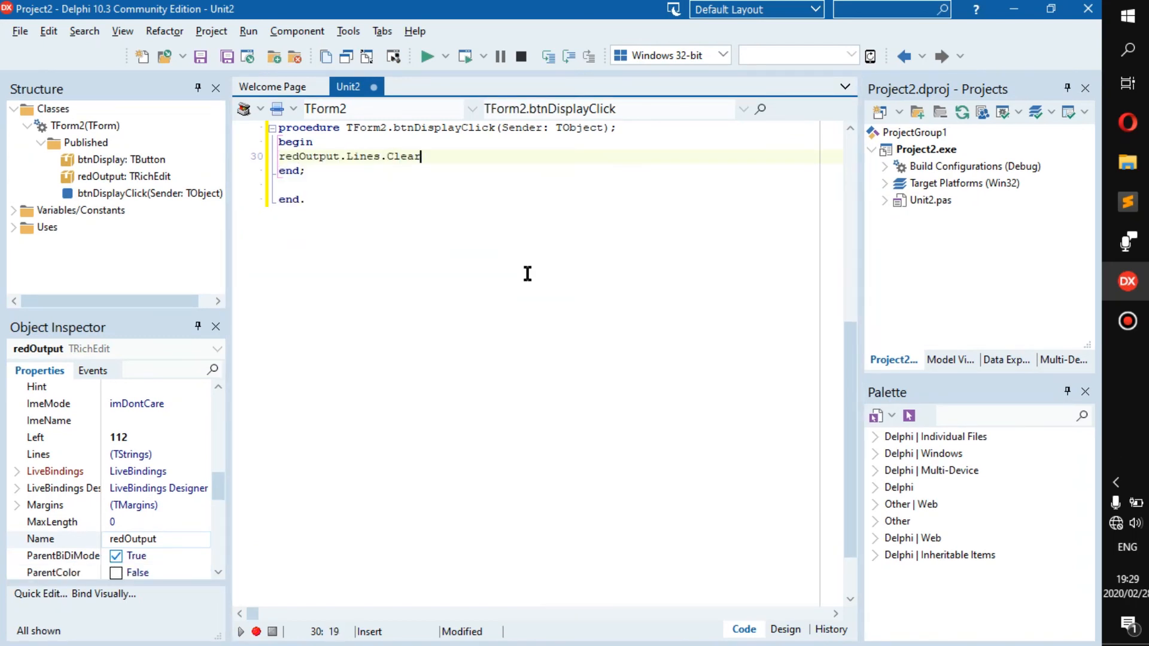
key(Enter)
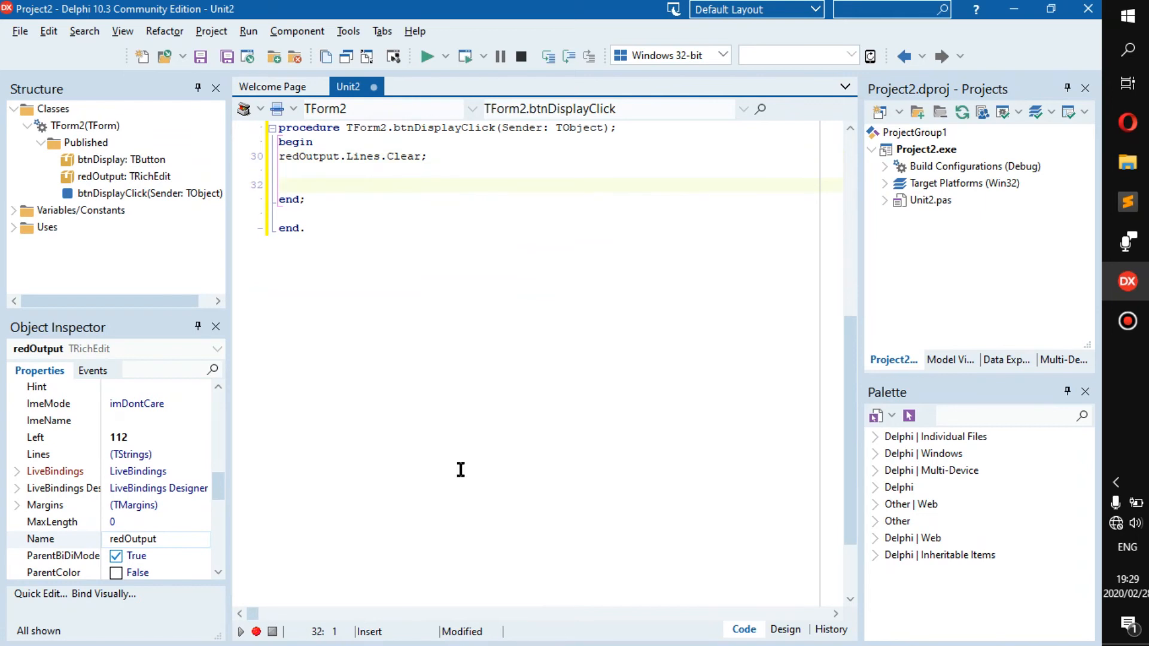
Begin the second statement redOutput.Lines.LoadFromFile on the next line
text(red)
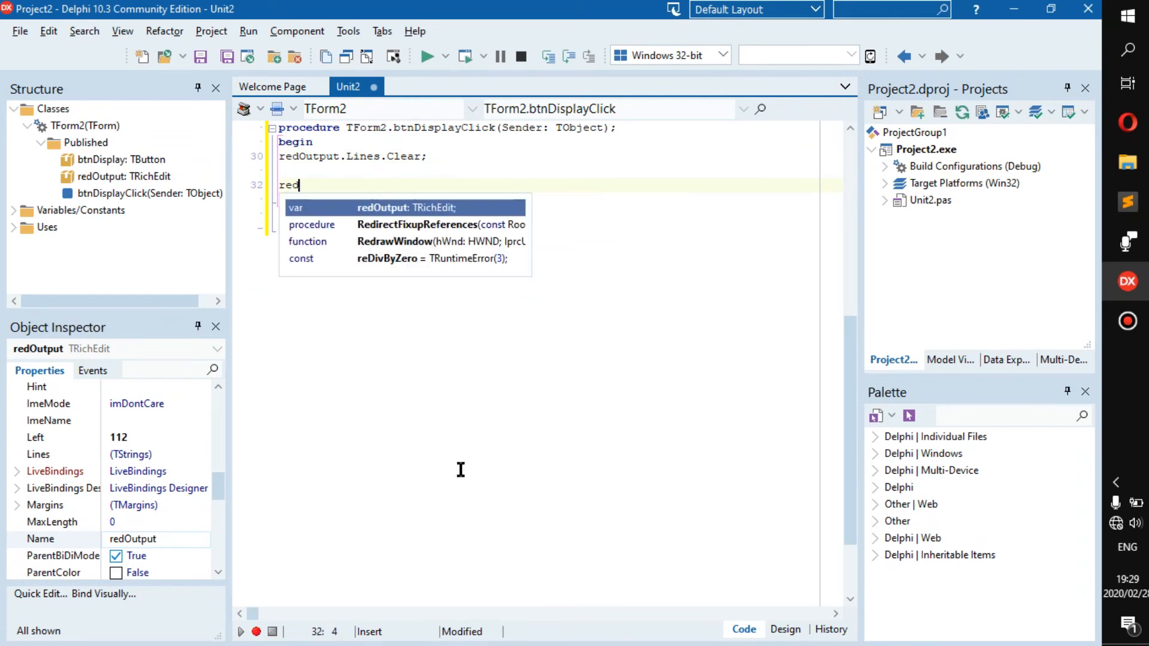
text(Output.Lines)
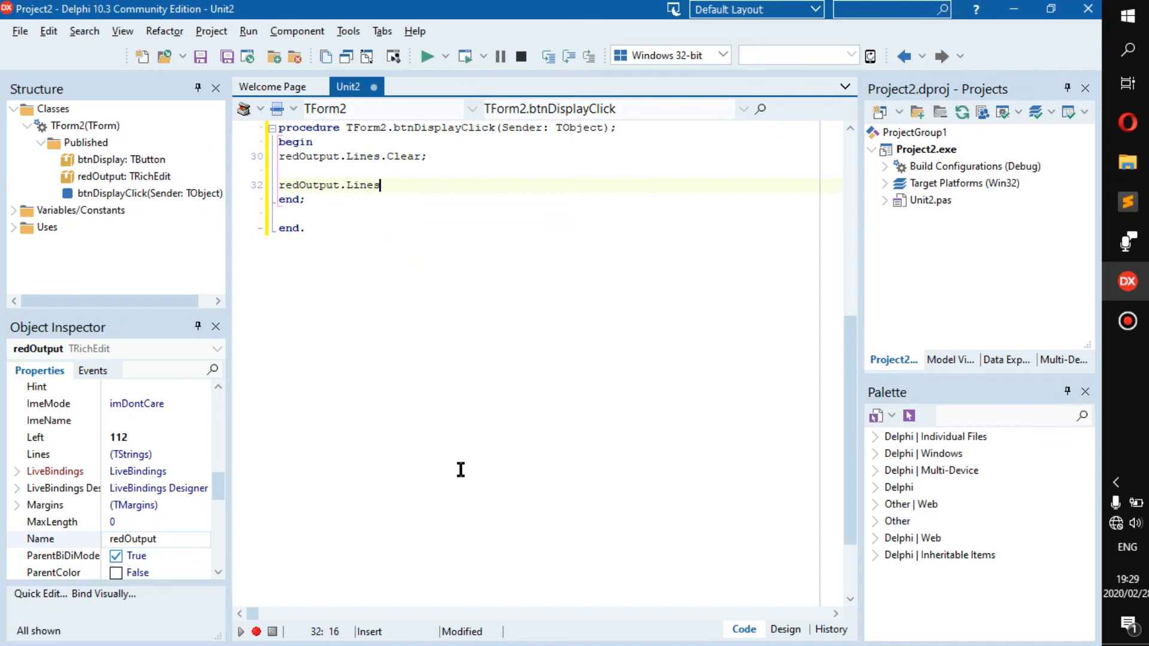
text(.loa)
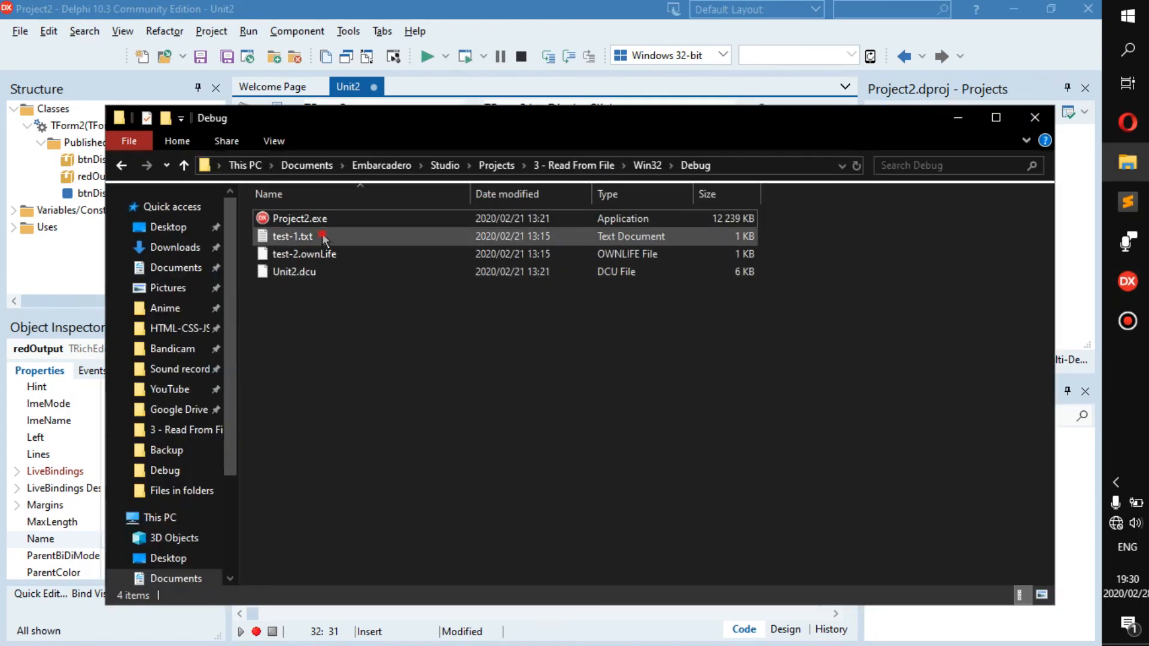
View test-1.txt from Win32\Debug to confirm its contents for the LoadFromFile call
double_click(292, 237)
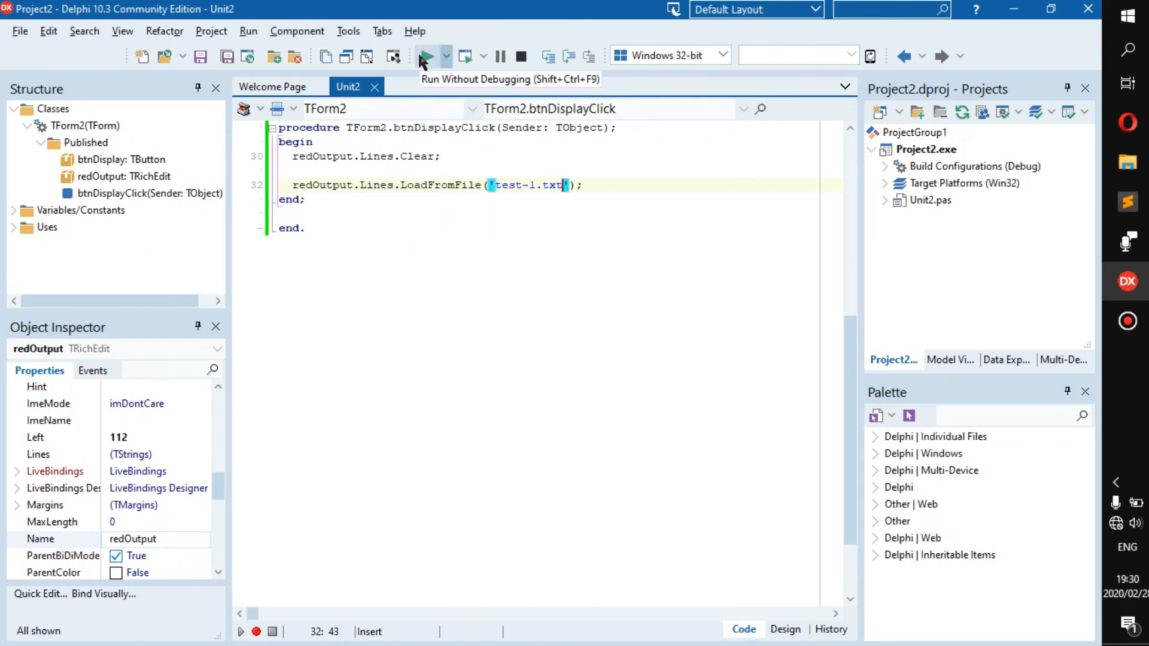
Run Project2 without debugging, check test-1.txt in Notepad, and bring the running Form2 forward
click(426, 57)
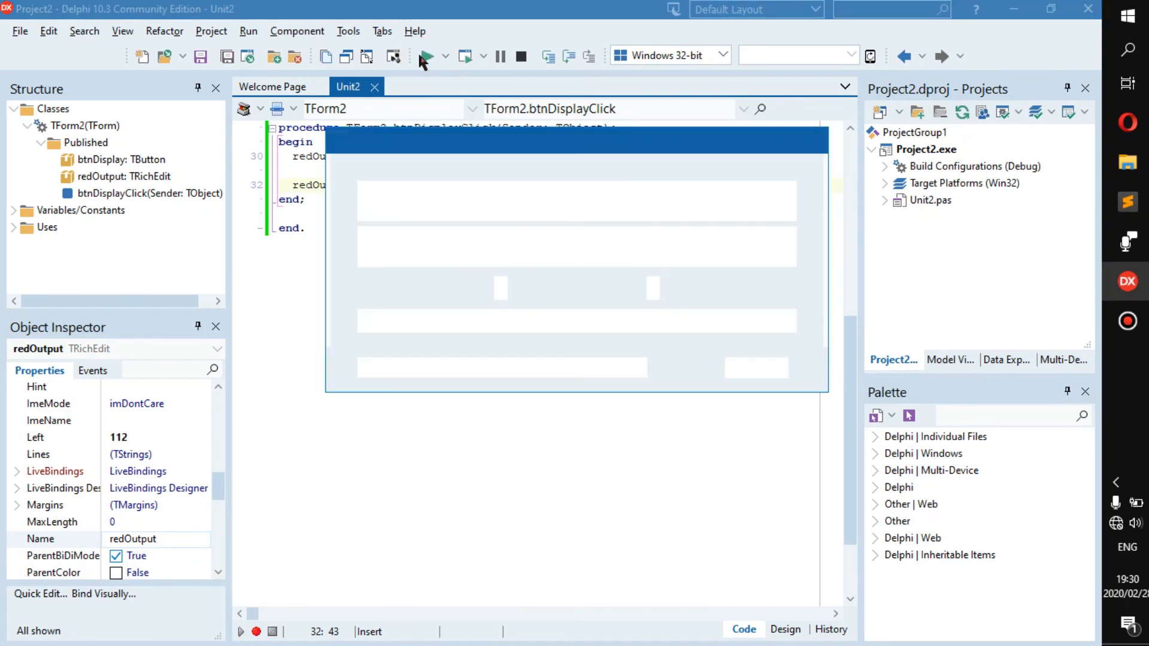
click(427, 56)
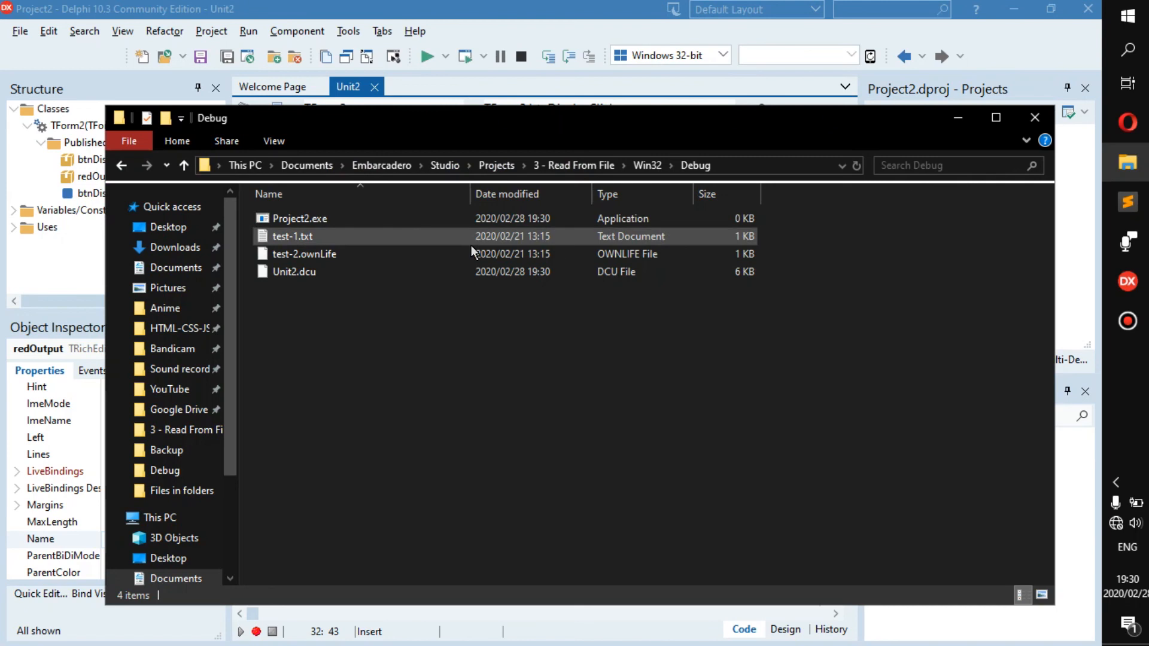
double_click(292, 237)
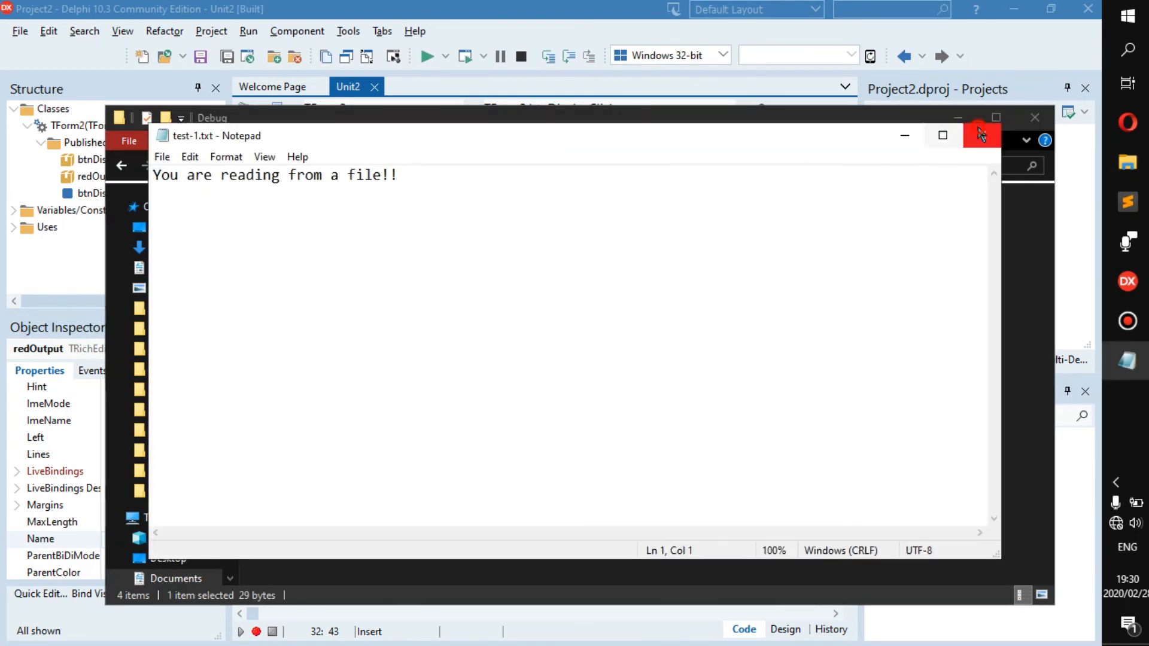
click(977, 134)
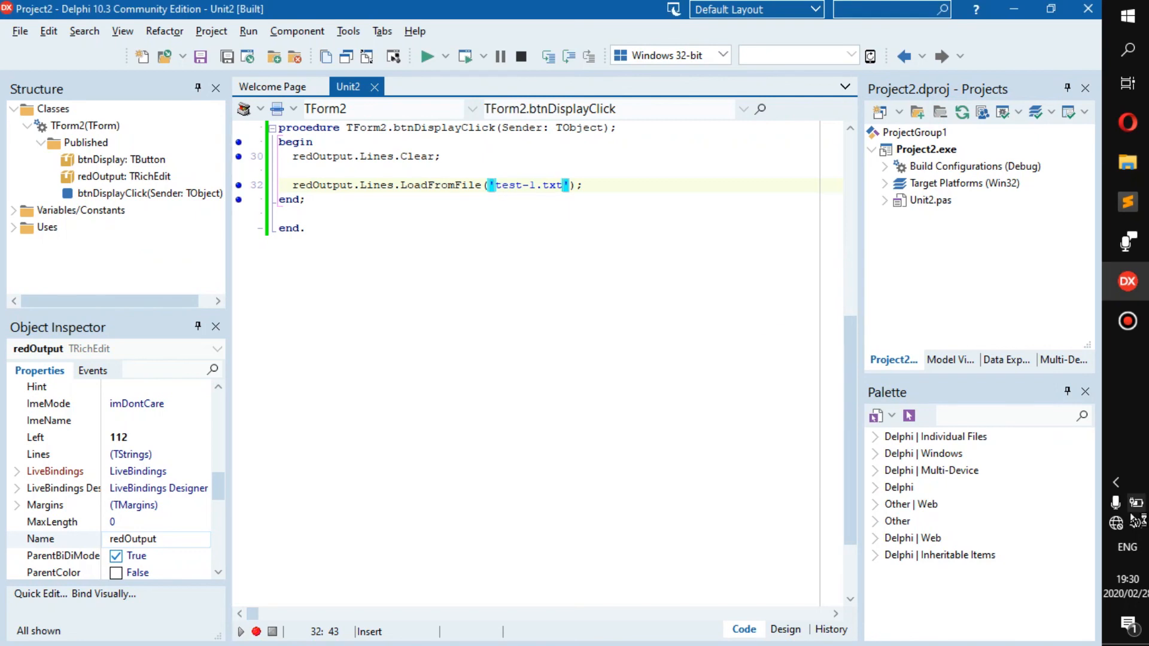
click(427, 56)
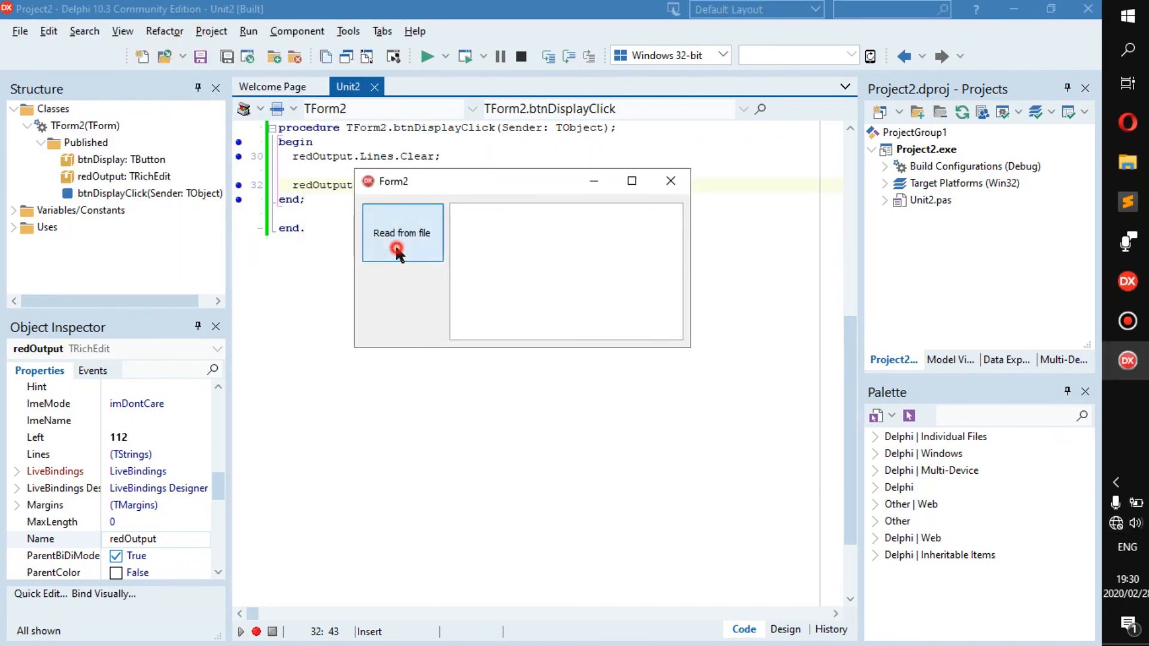
Load 'You are reading from a file!!' into the rich edit via Read from file, then close Form2
click(401, 250)
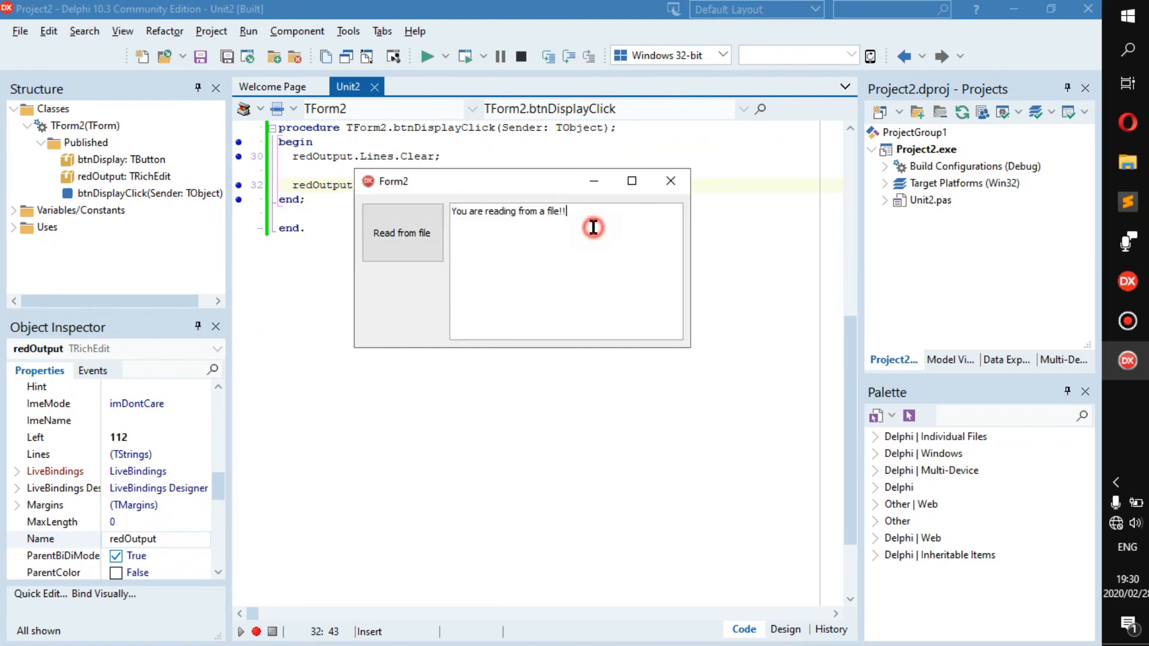
mouse_move(316, 168)
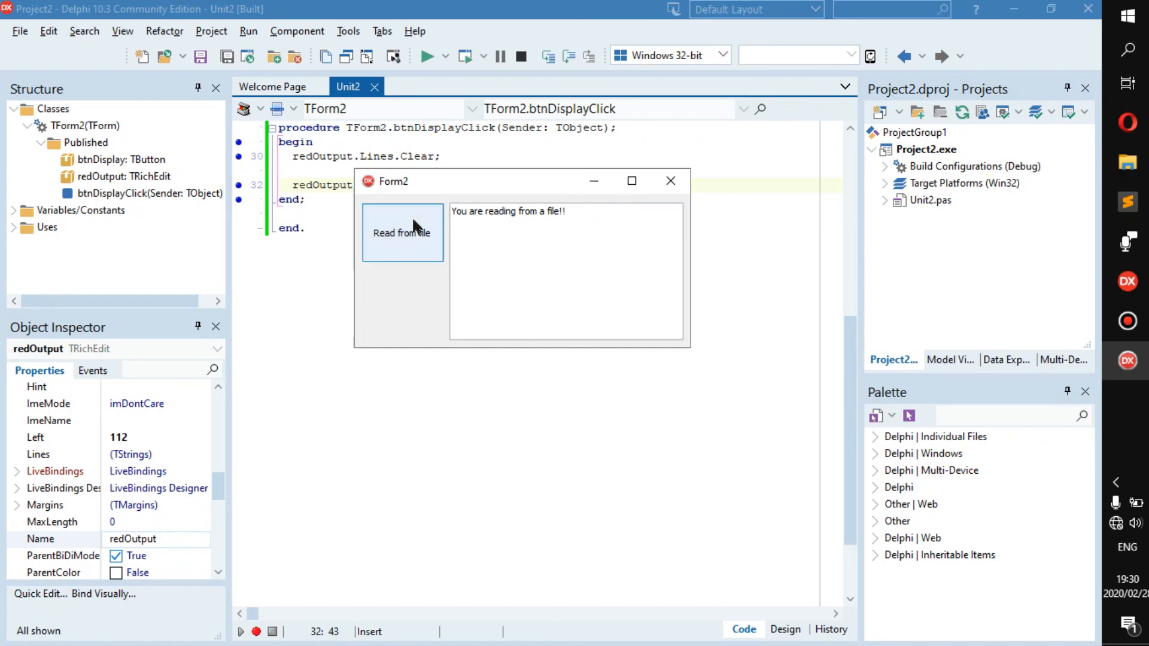
mouse_move(479, 201)
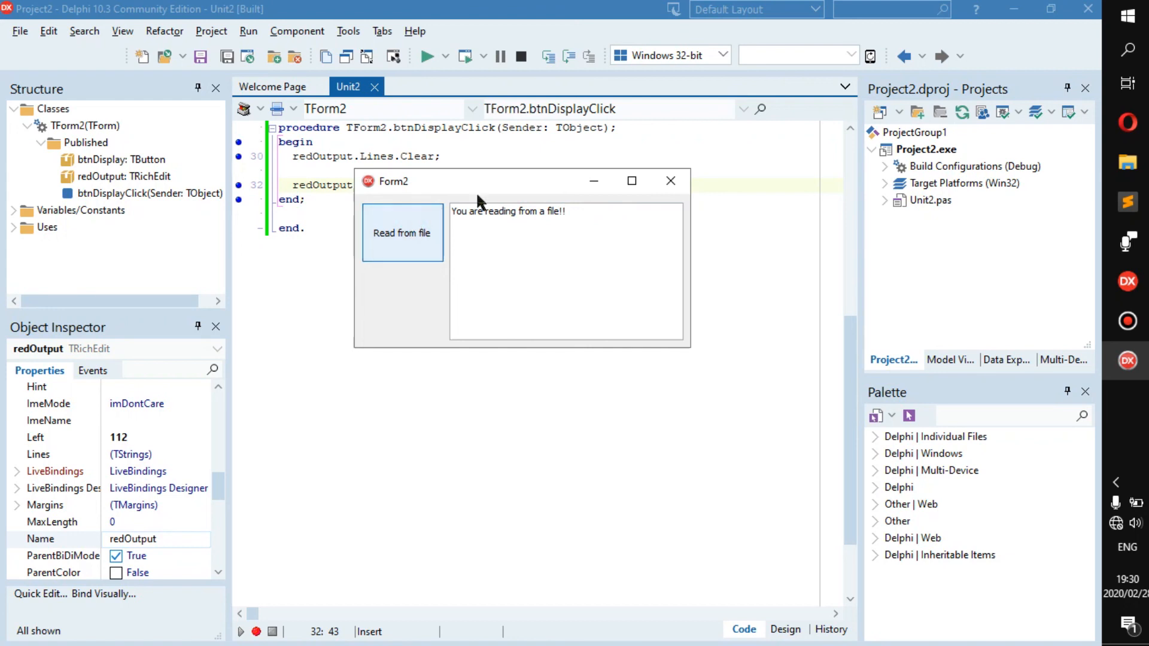
mouse_move(670, 181)
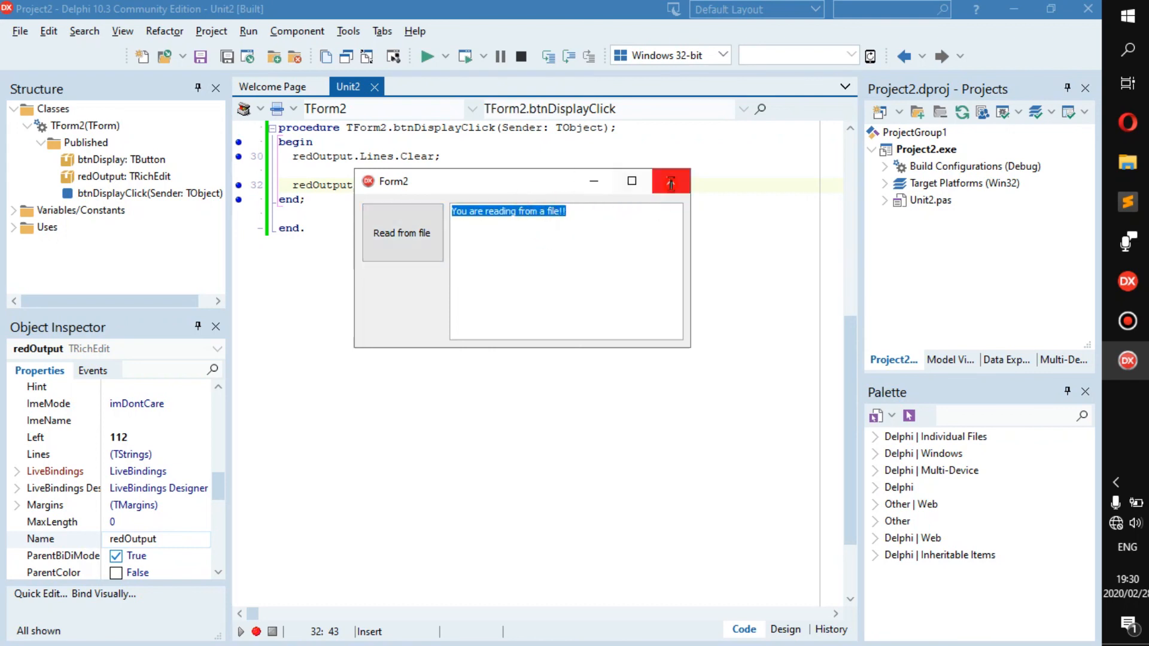
click(670, 181)
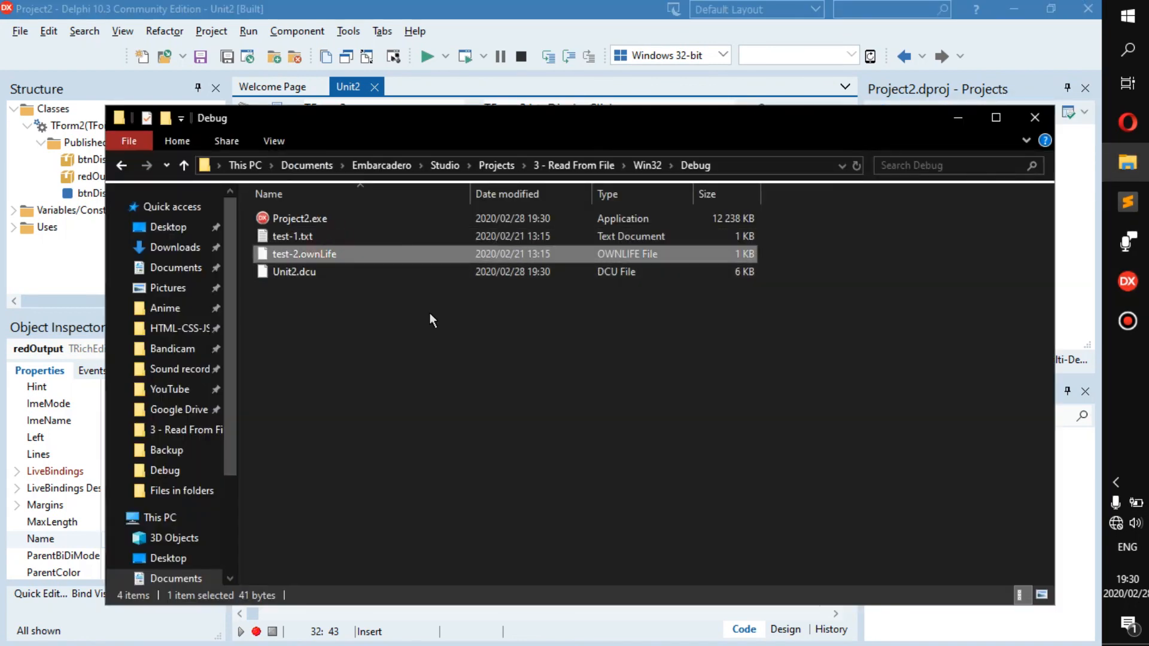
Point LoadFromFile at test-2.ownLife instead of test-1.txt and recompile
click(304, 254)
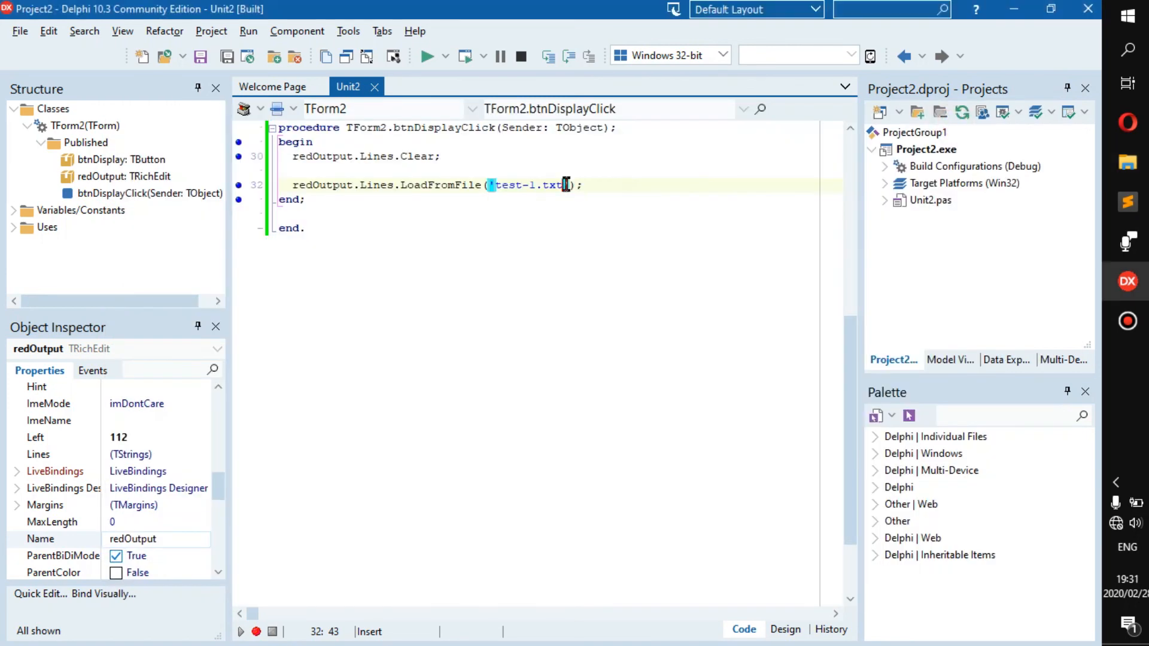
double_click(527, 185)
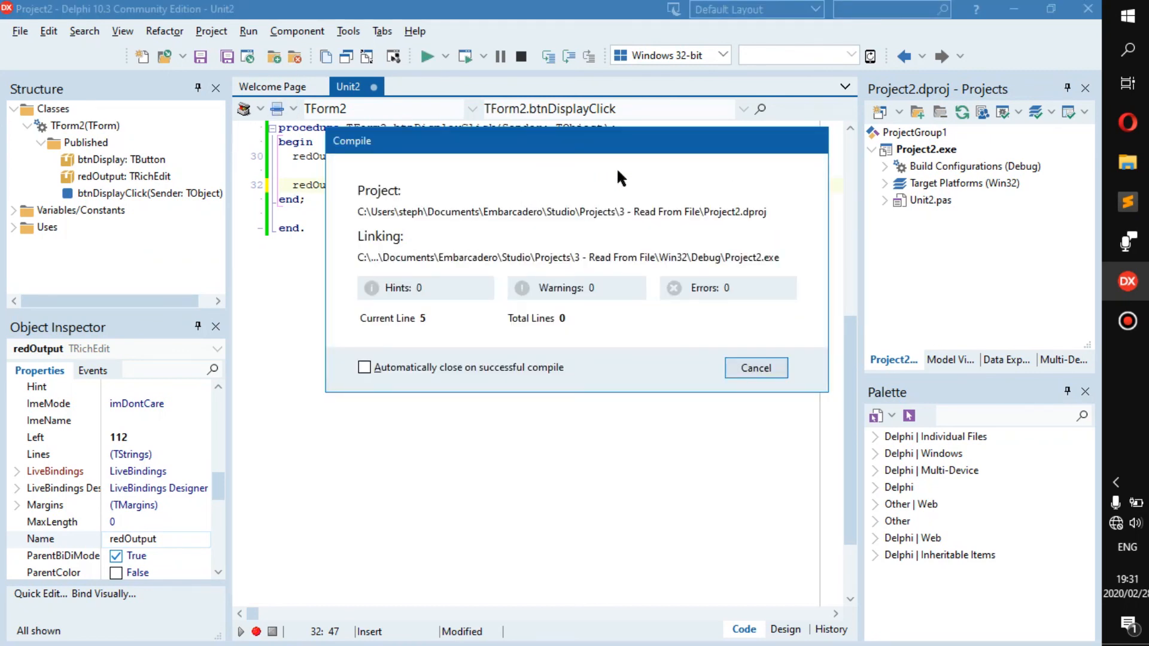
Load 'You can also read from custome extensions' from test-2.ownLife and compare with Sublime Text
click(756, 368)
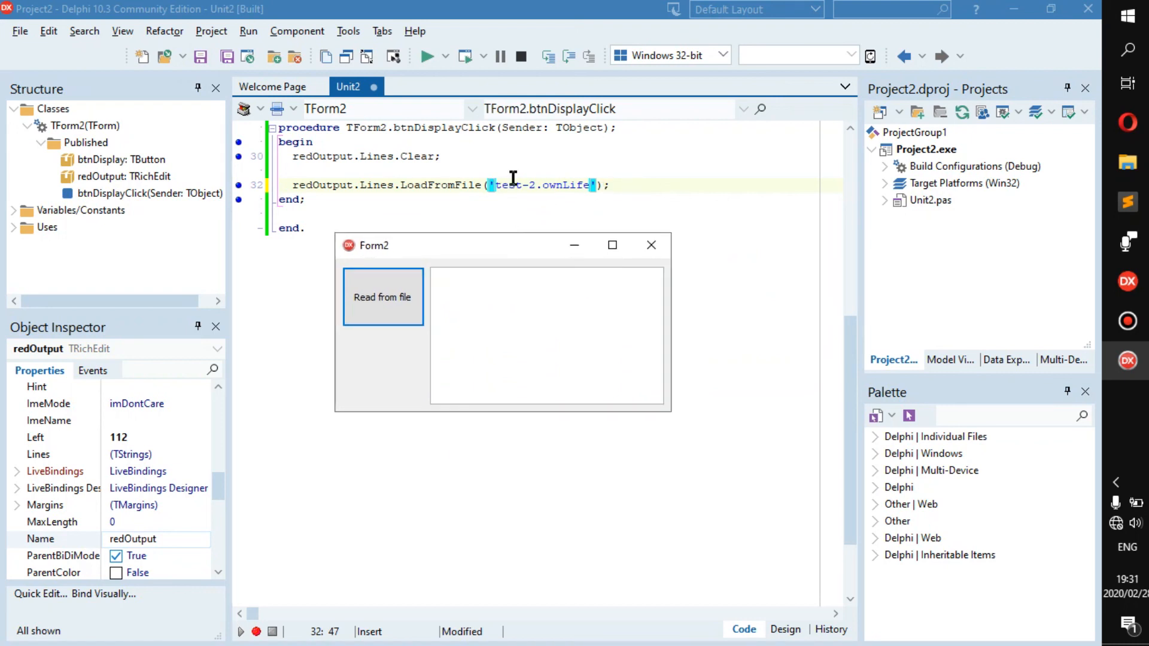
click(382, 297)
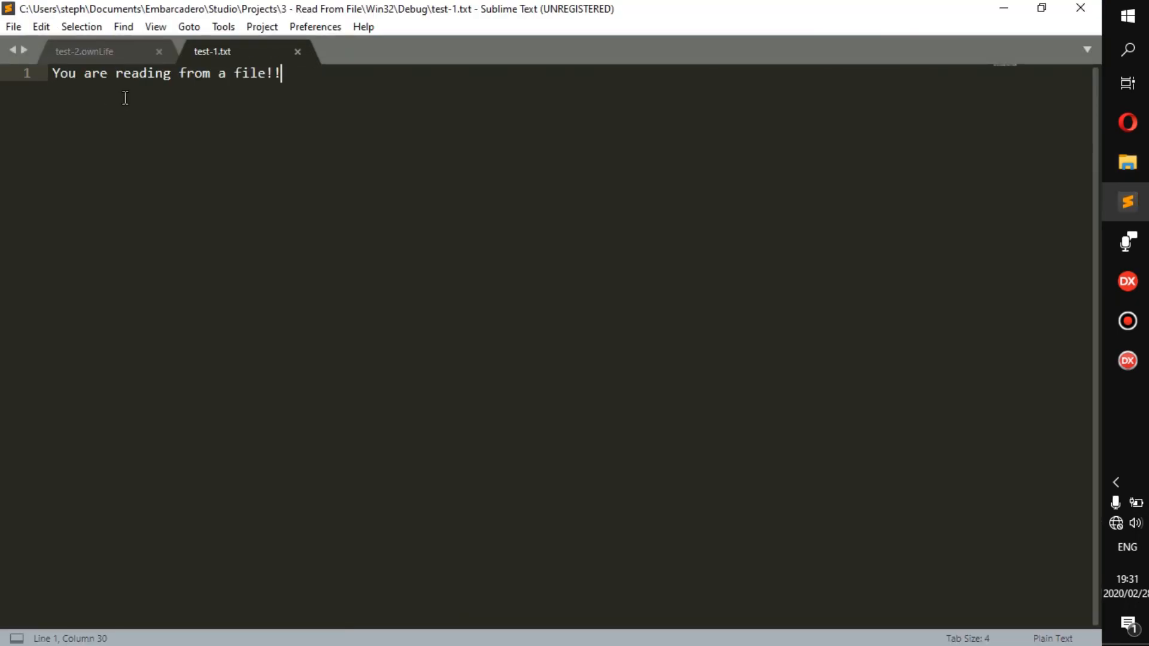
click(79, 52)
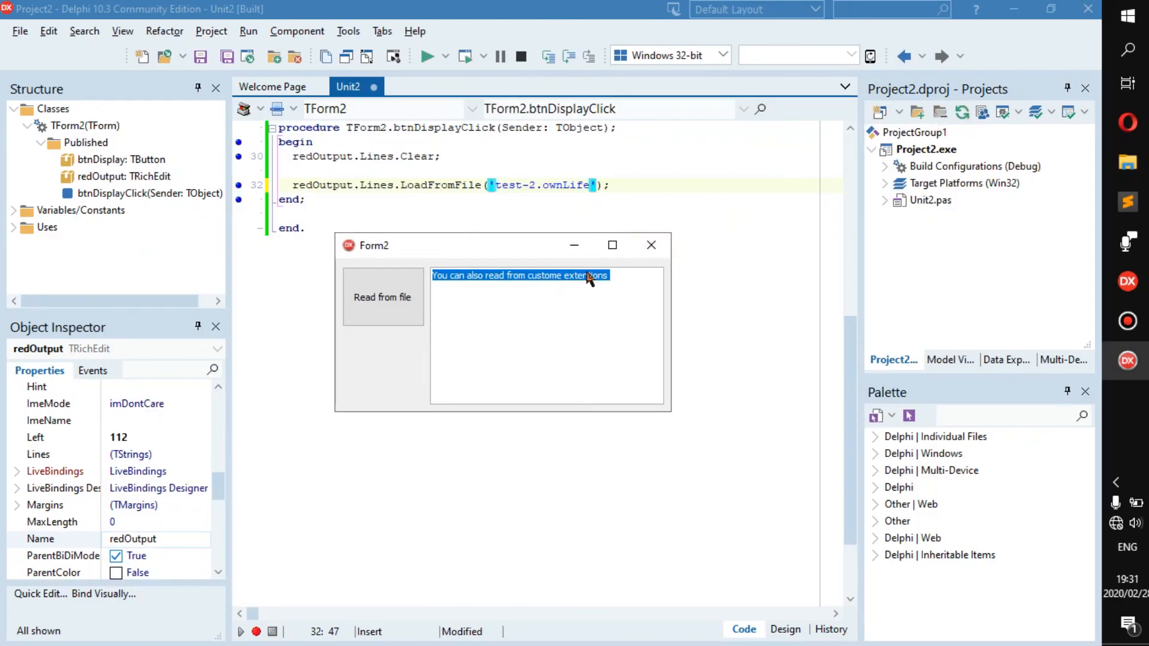
Close the running Form2, leaving the handler that loads test-2.ownLife
click(651, 245)
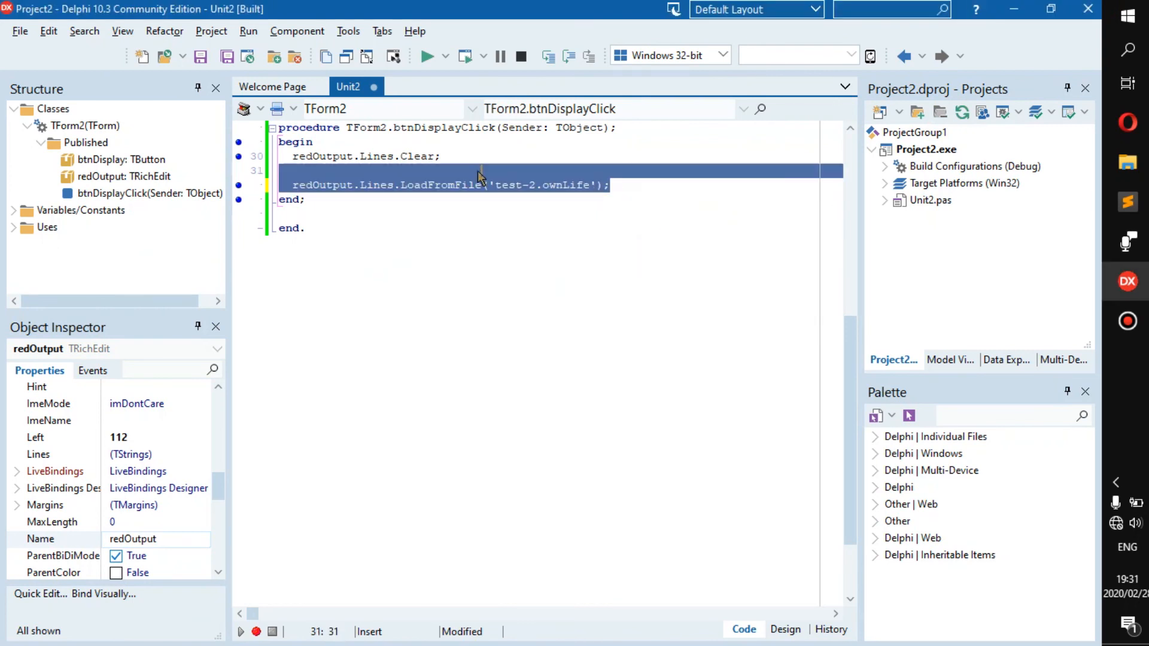